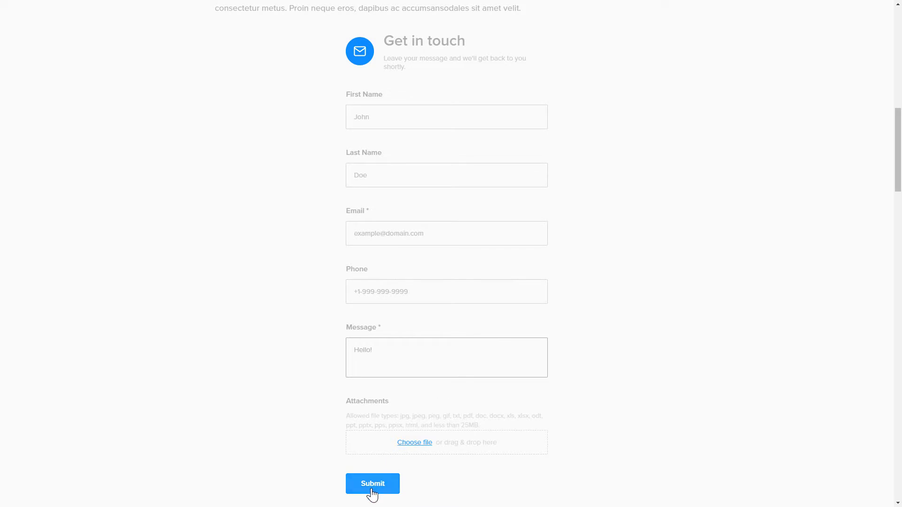
# - Submit the sample contact form on the Wix demo page
pyautogui.click(372, 484)
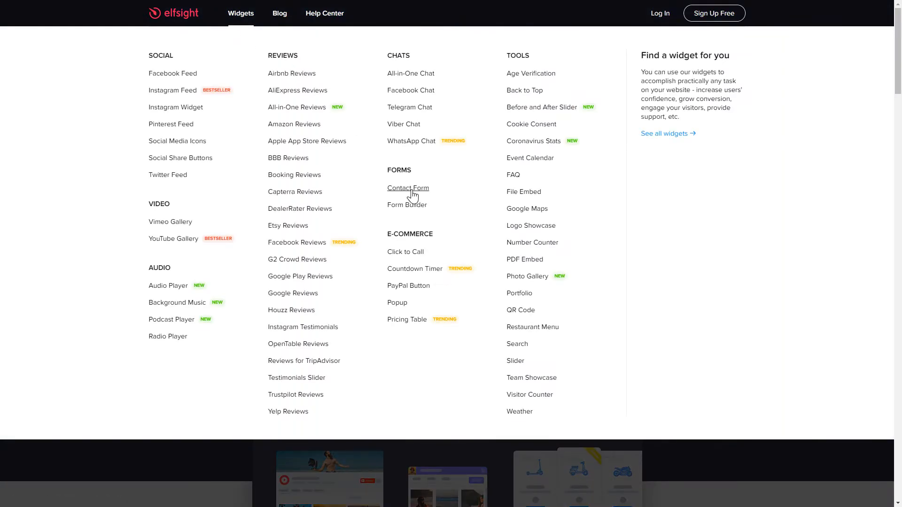
# - Create a Contact Form widget, preview the Email and Floating templates, then pick Simple Form
pyautogui.click(408, 188)
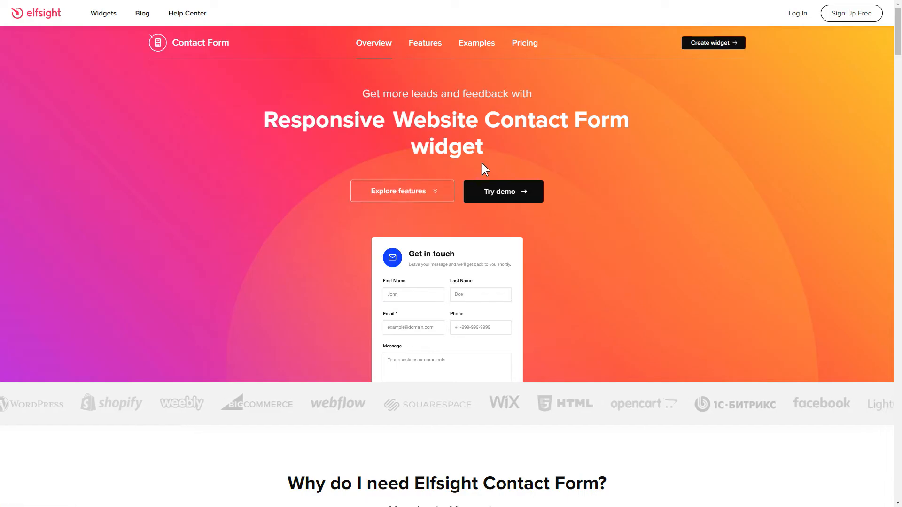
pyautogui.click(713, 42)
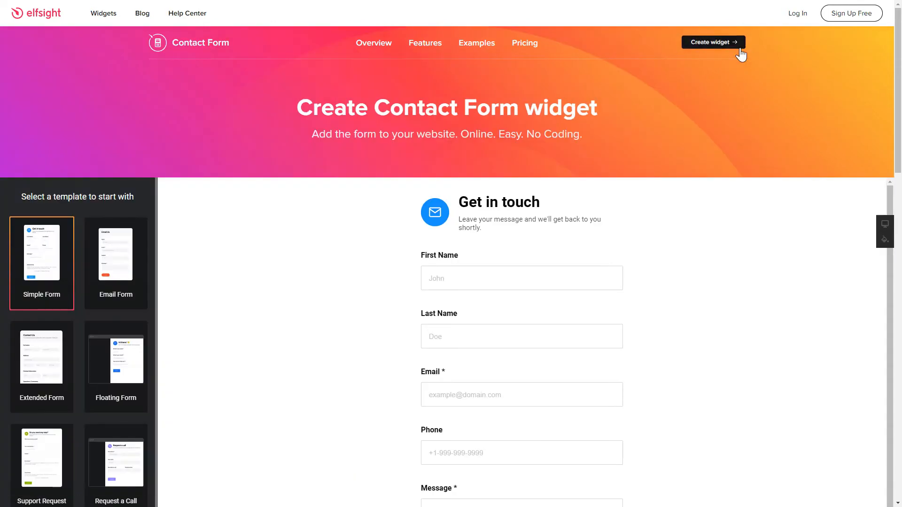
pyautogui.scroll(-3)
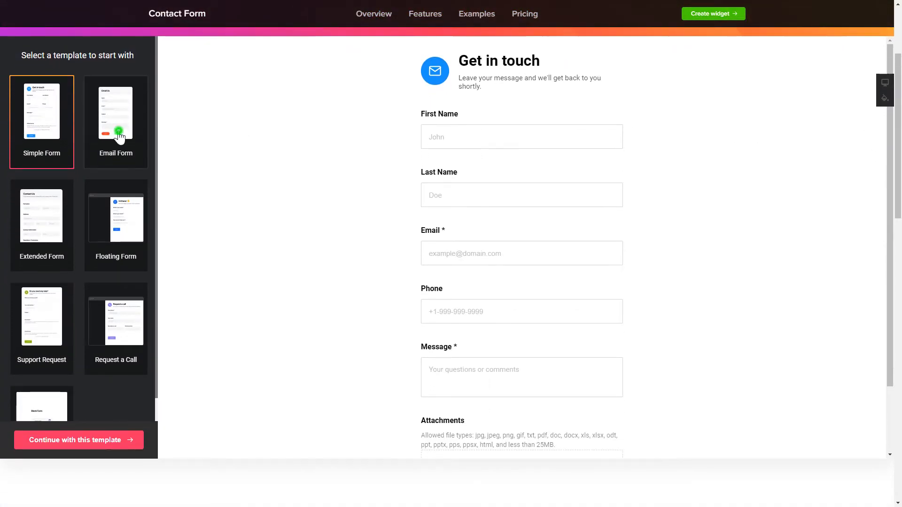
pyautogui.click(116, 218)
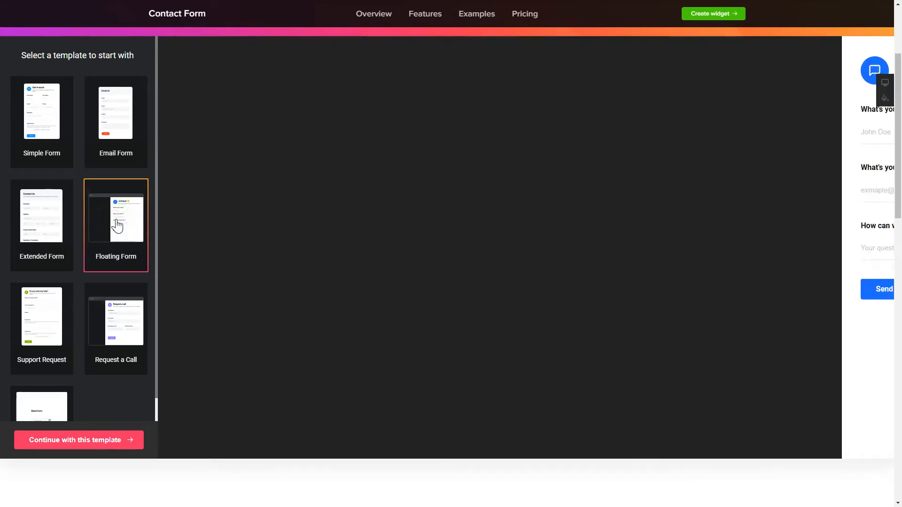
pyautogui.click(42, 121)
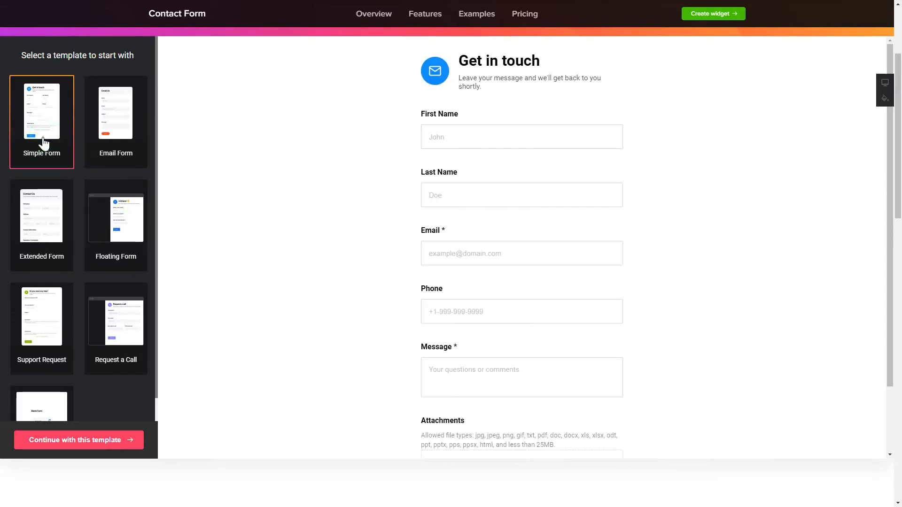
pyautogui.click(79, 441)
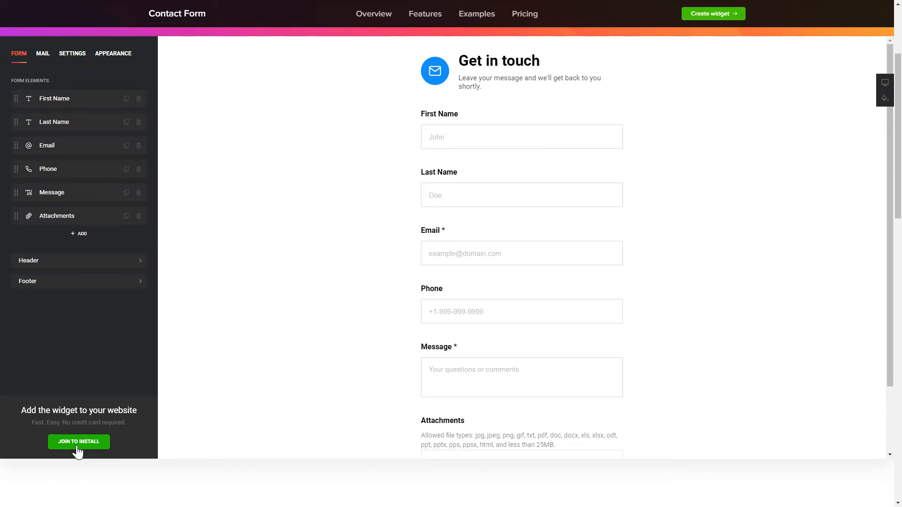
# - Browse the First Name field and the Mail, Settings and Appearance tabs, then start installing
pyautogui.click(54, 98)
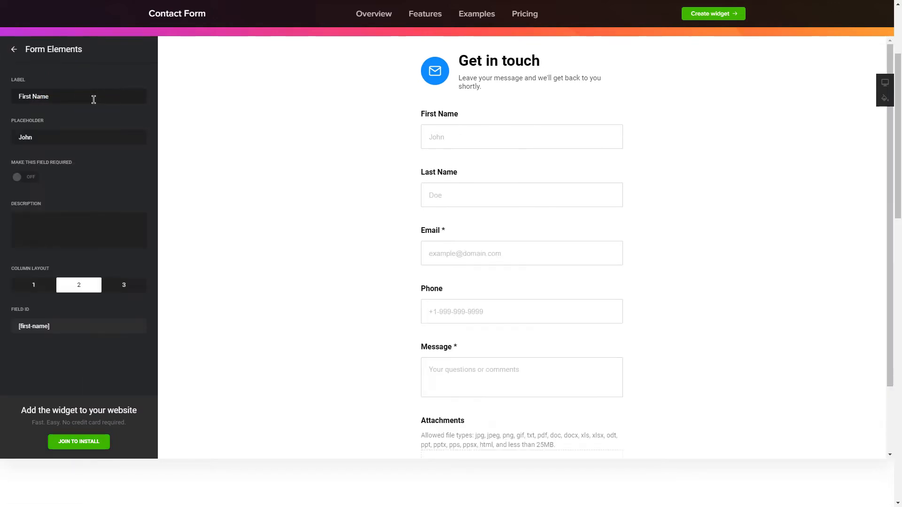
pyautogui.click(14, 49)
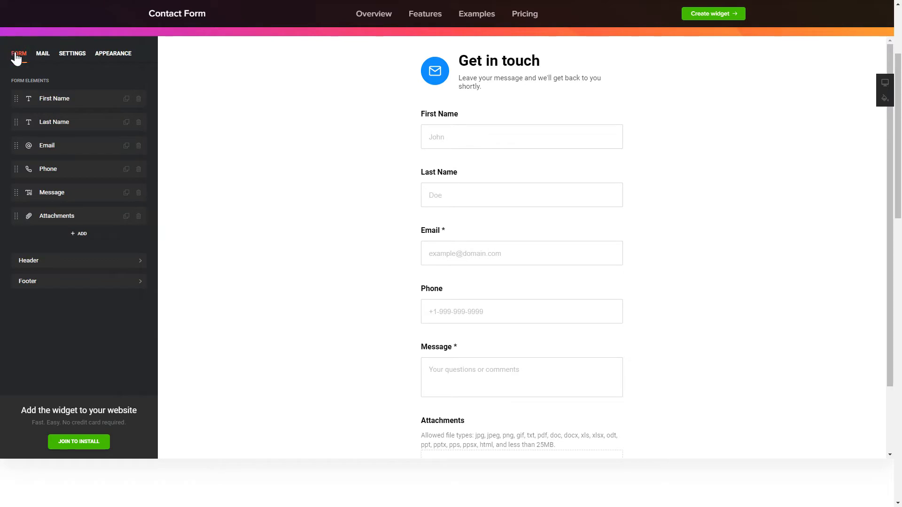
pyautogui.click(42, 53)
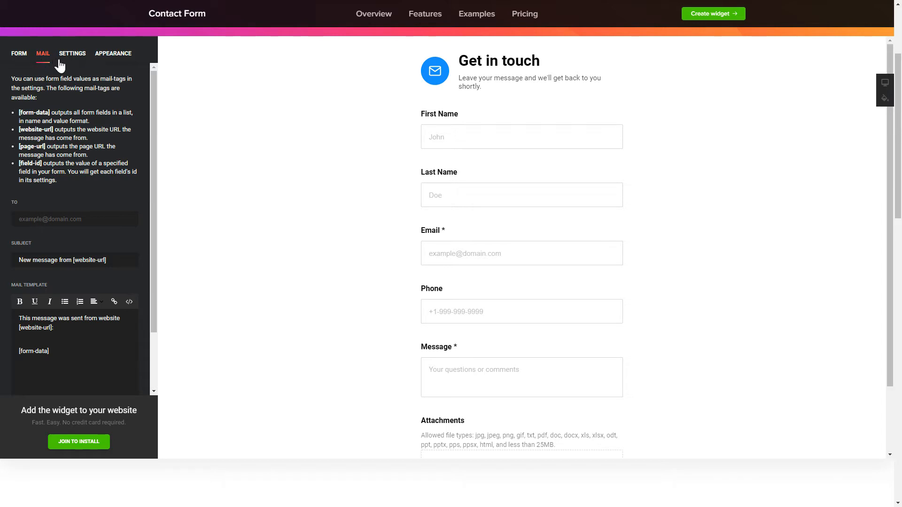
pyautogui.click(72, 53)
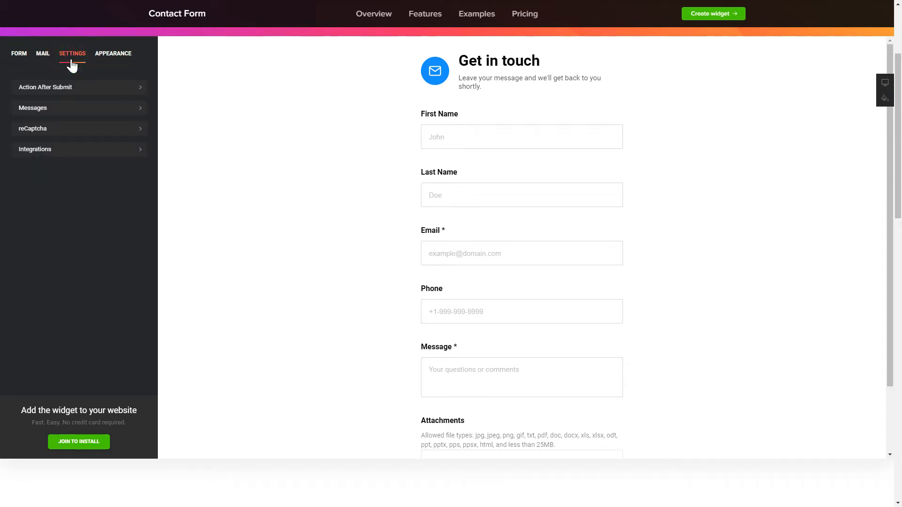
pyautogui.click(113, 53)
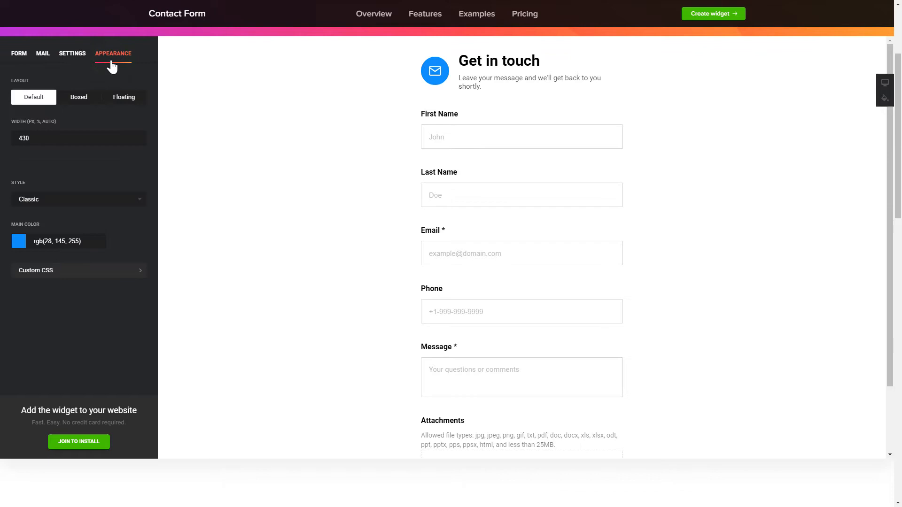
pyautogui.click(19, 53)
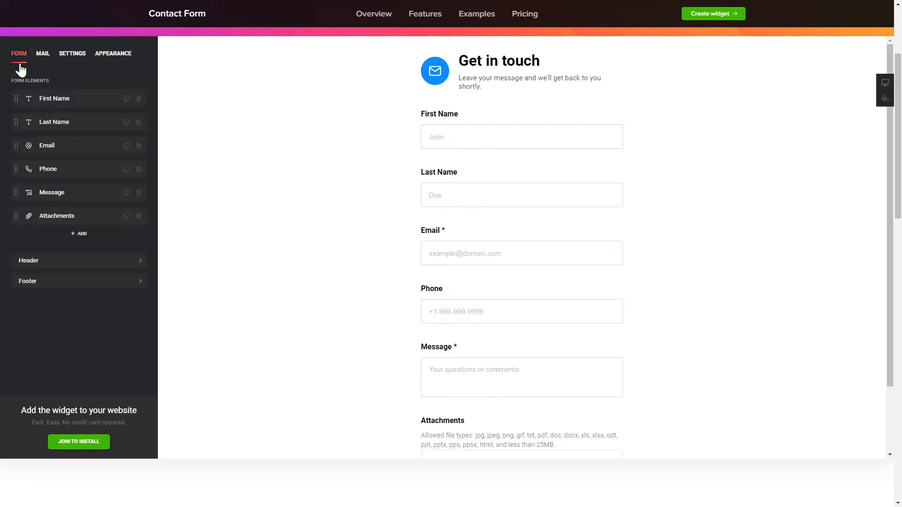
pyautogui.click(79, 441)
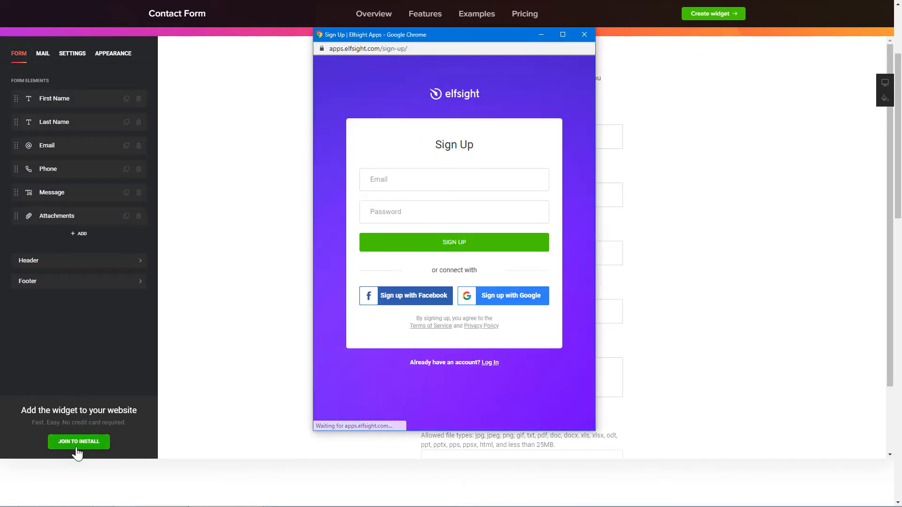
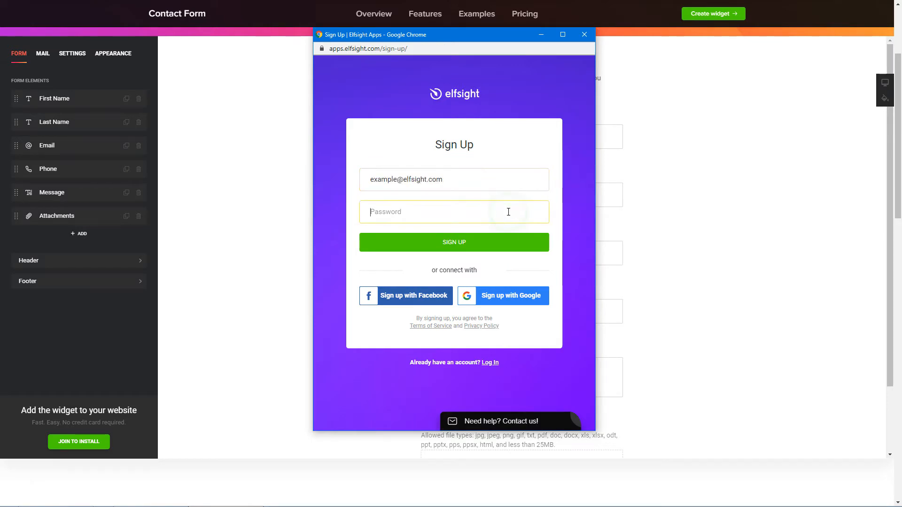
# - Sign up for an Elfsight account with email 'example' and a password
pyautogui.click(454, 242)
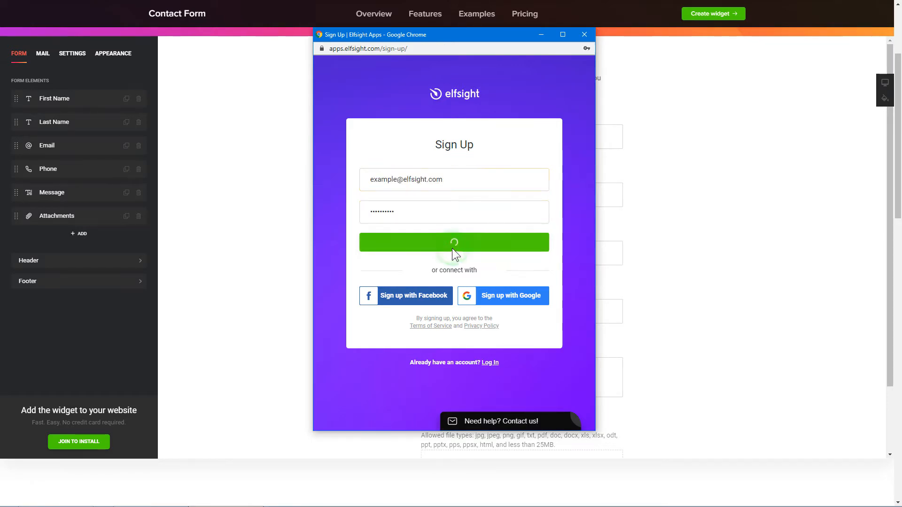
pyautogui.click(453, 241)
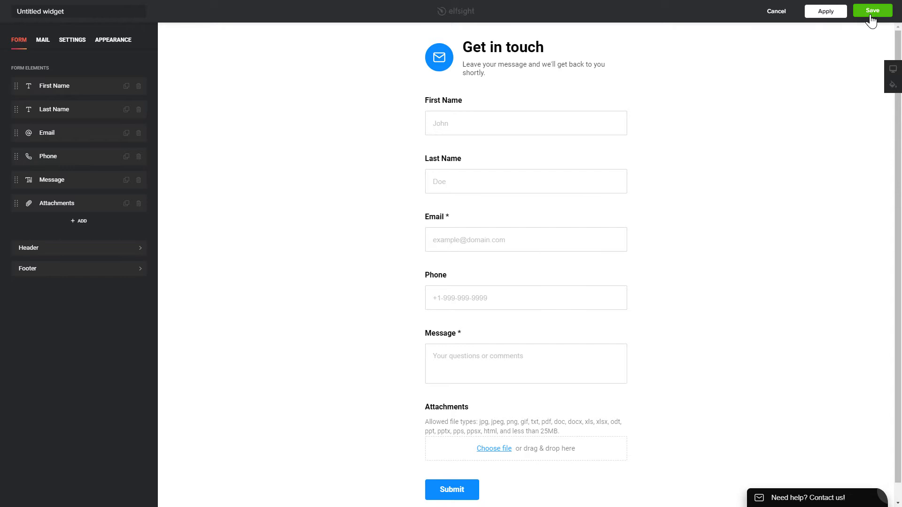
# - Save the contact form widget and copy its install code
pyautogui.click(872, 10)
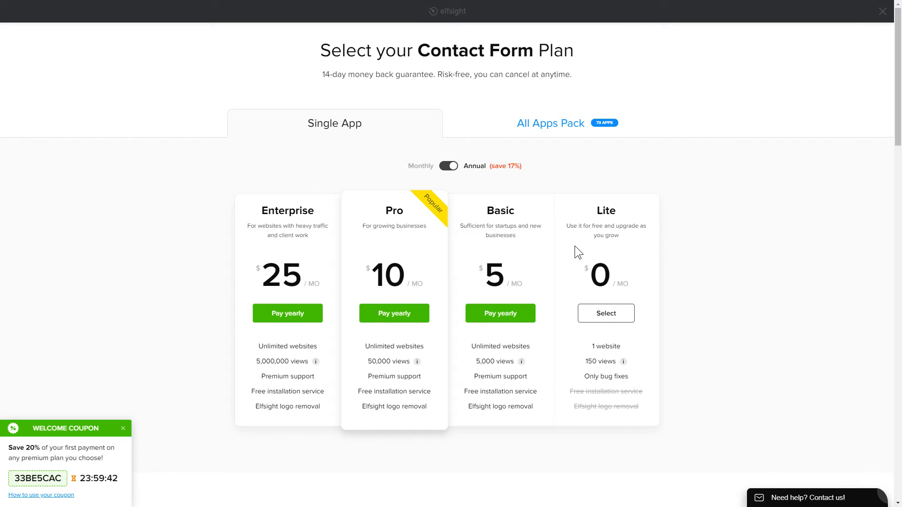
pyautogui.moveTo(192, 267)
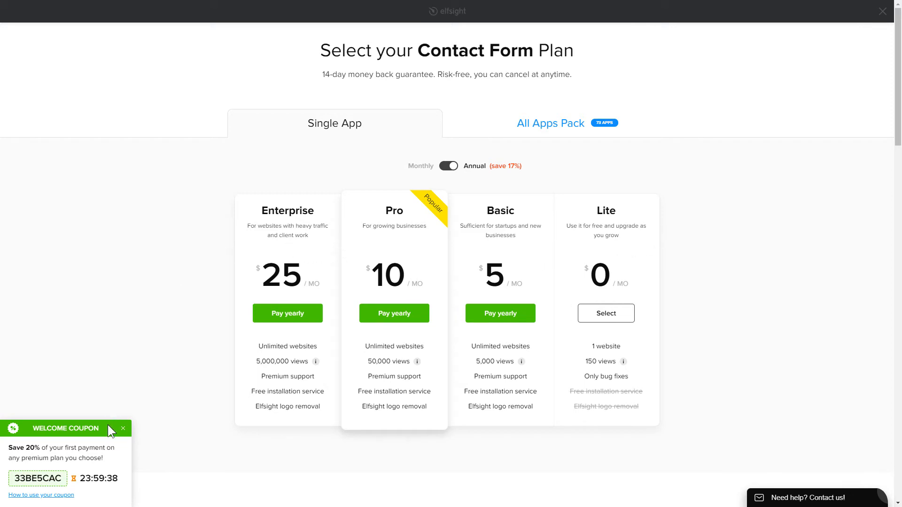
pyautogui.moveTo(608, 331)
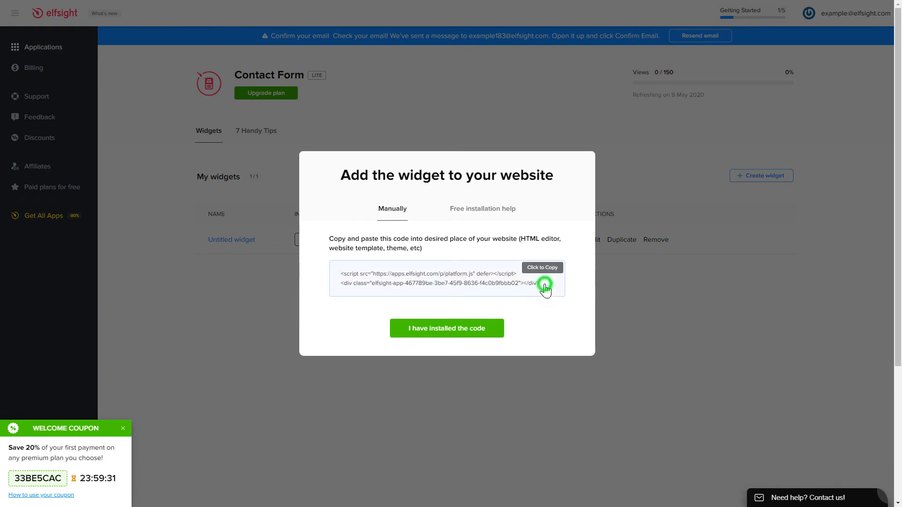
pyautogui.click(541, 266)
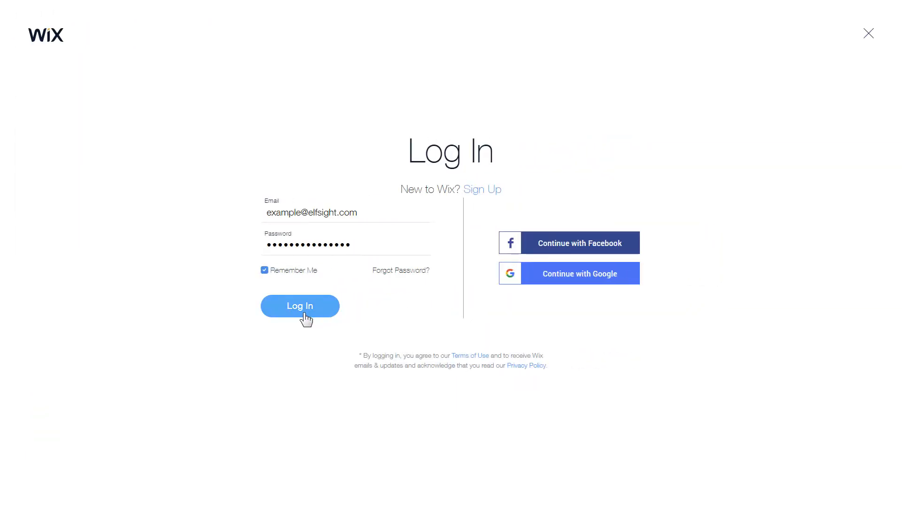
# - Log in to Wix and scroll the site editor down to the Mission section
pyautogui.click(299, 306)
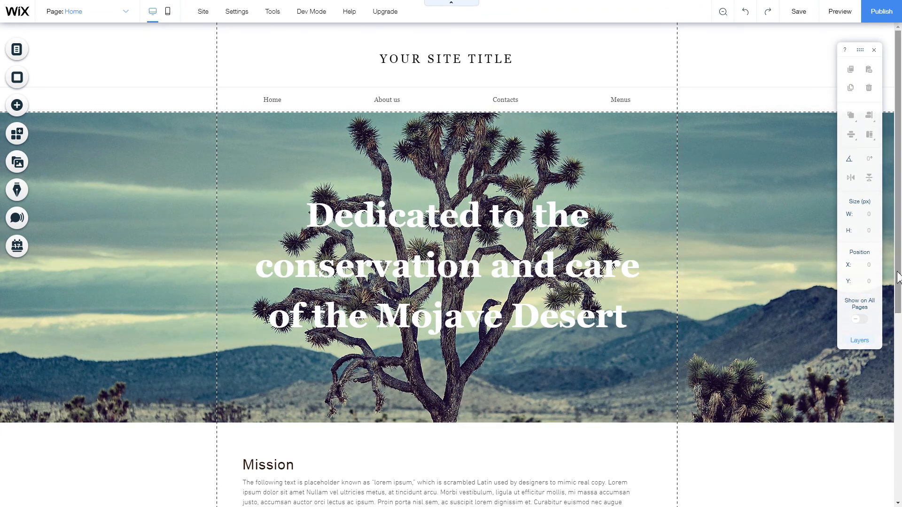
pyautogui.scroll(-3)
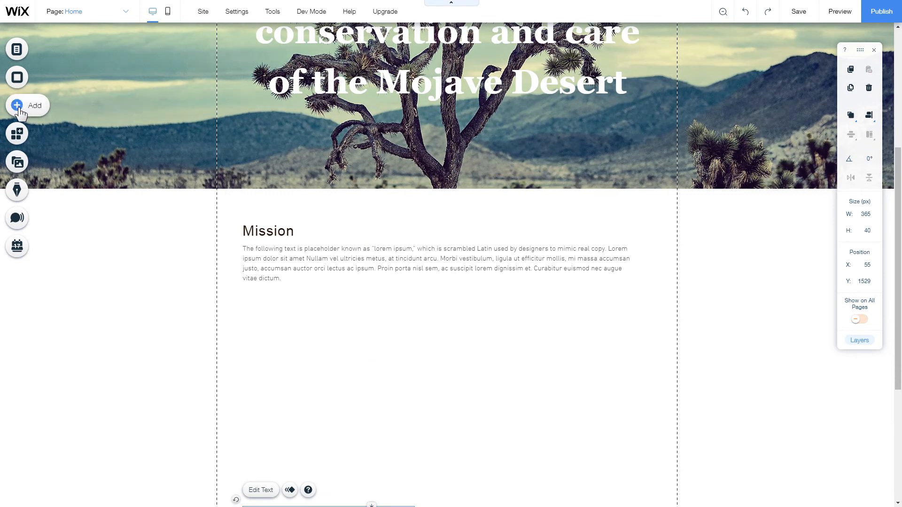
# - Place an HTML iframe embed from Add > More > Embeds beside the Mission section
pyautogui.click(26, 105)
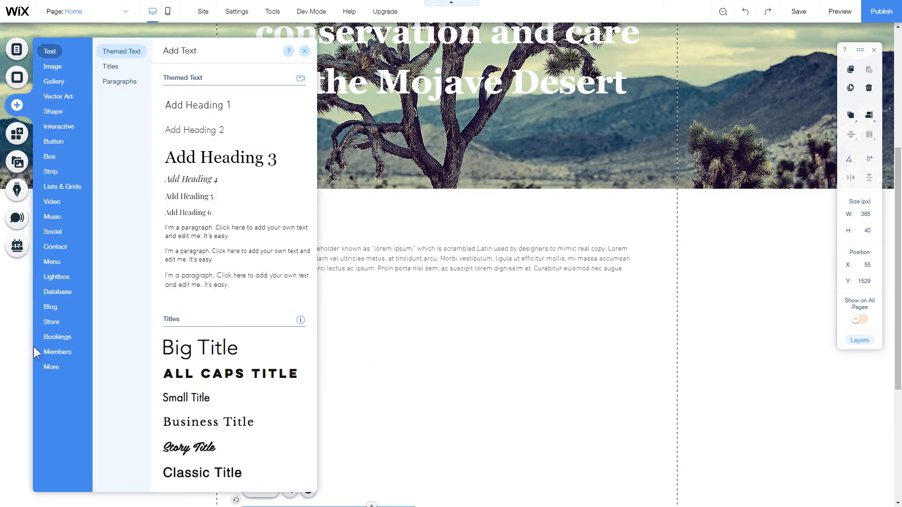
pyautogui.click(50, 367)
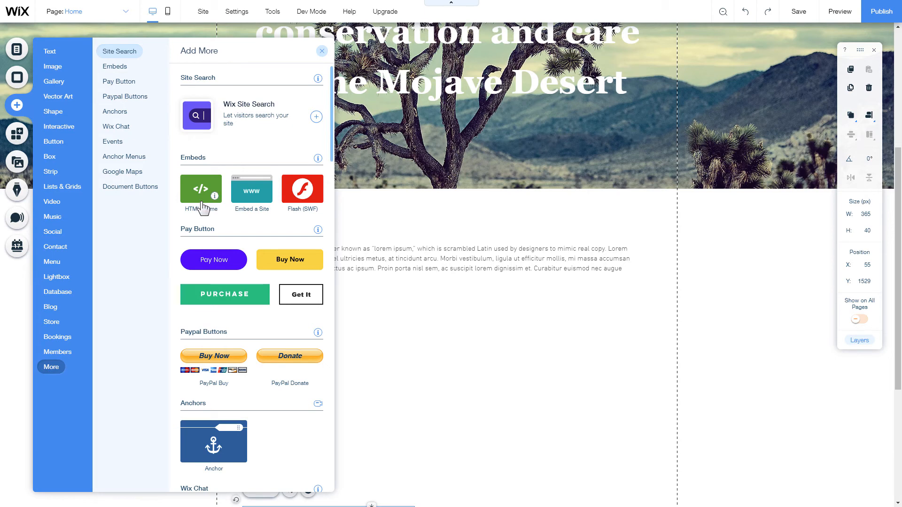
pyautogui.click(201, 187)
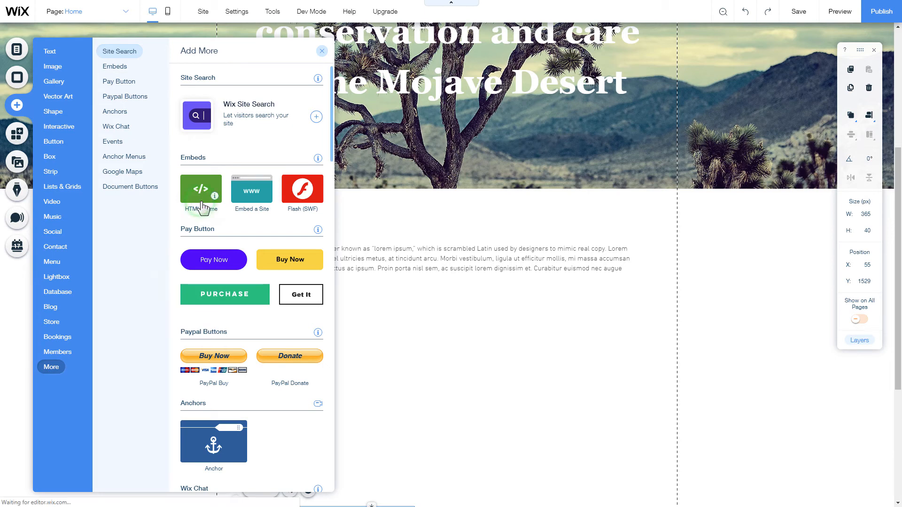
pyautogui.click(201, 189)
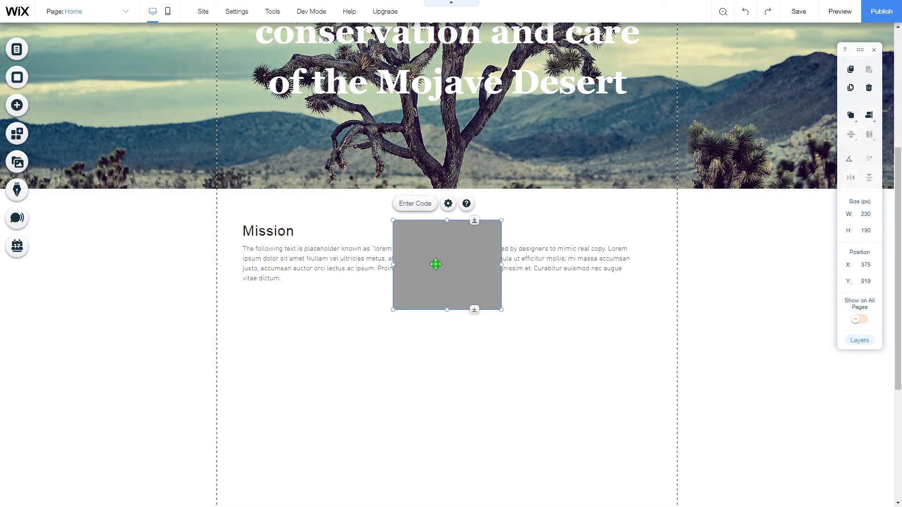
# - Stretch the embed full width below the Mission text, paste the Elfsight code and apply it
pyautogui.moveTo(435, 264); pyautogui.dragTo(294, 347)
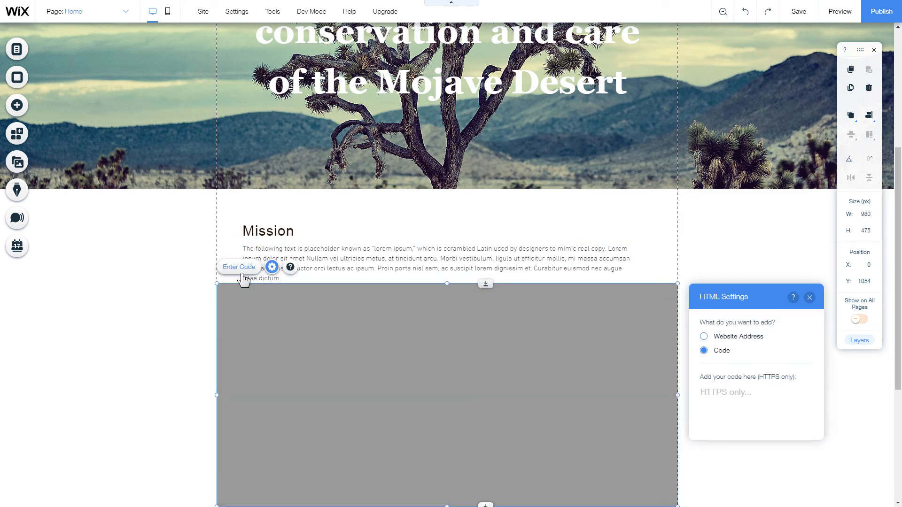
pyautogui.rightClick(725, 392)
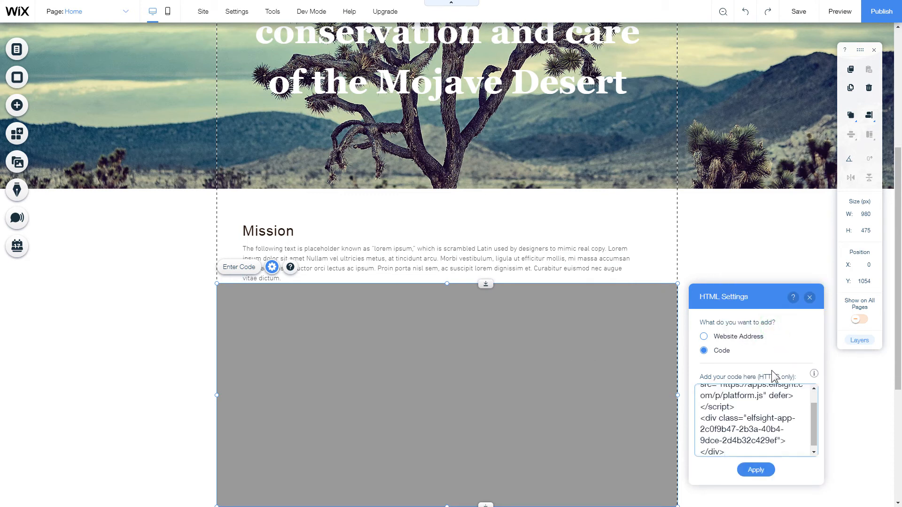
pyautogui.click(755, 470)
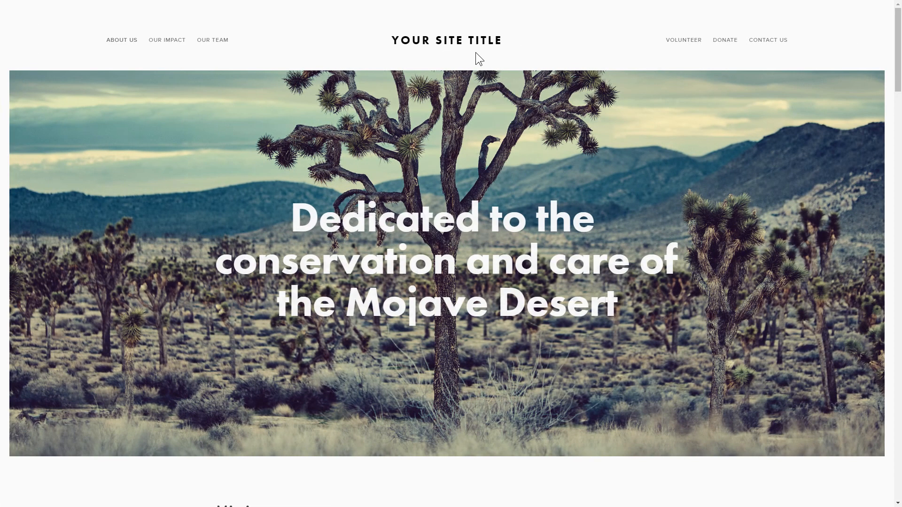
# - Enter 'Hello!' in the live form's Message field and submit it
pyautogui.scroll(-3)
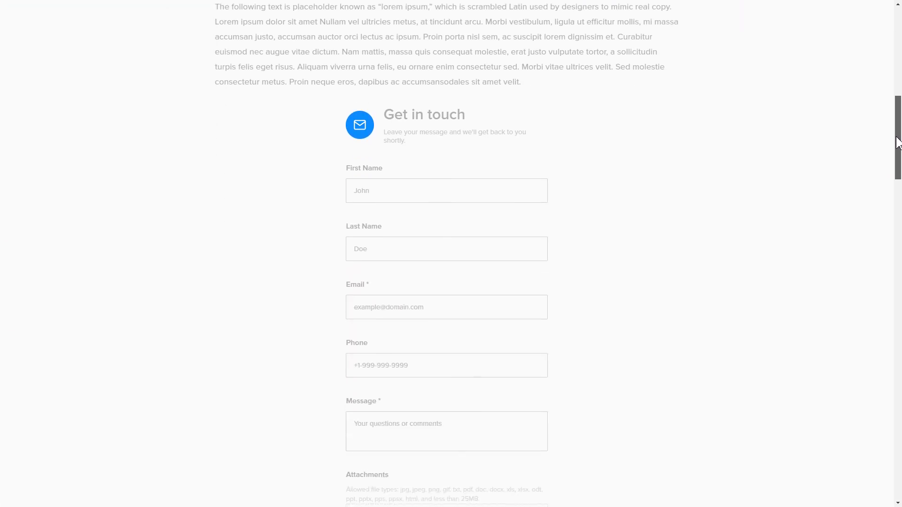
pyautogui.scroll(-3)
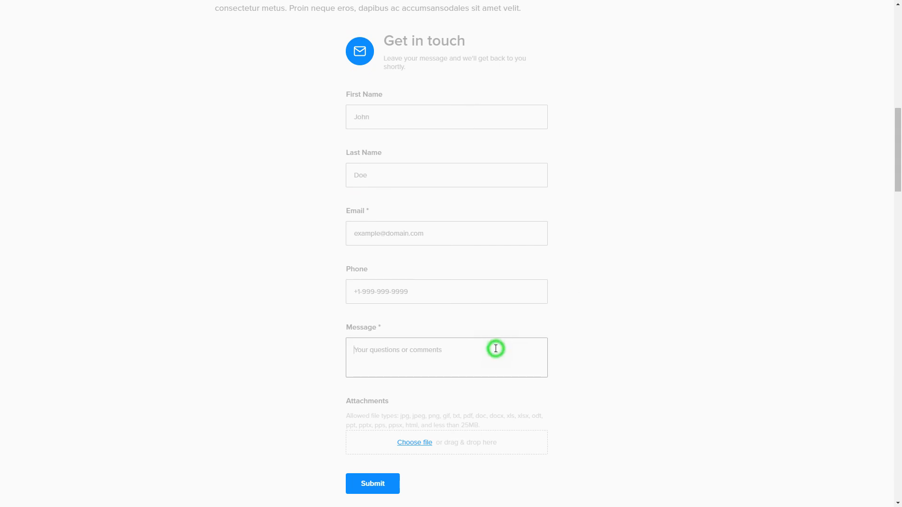
pyautogui.write('Hello!')
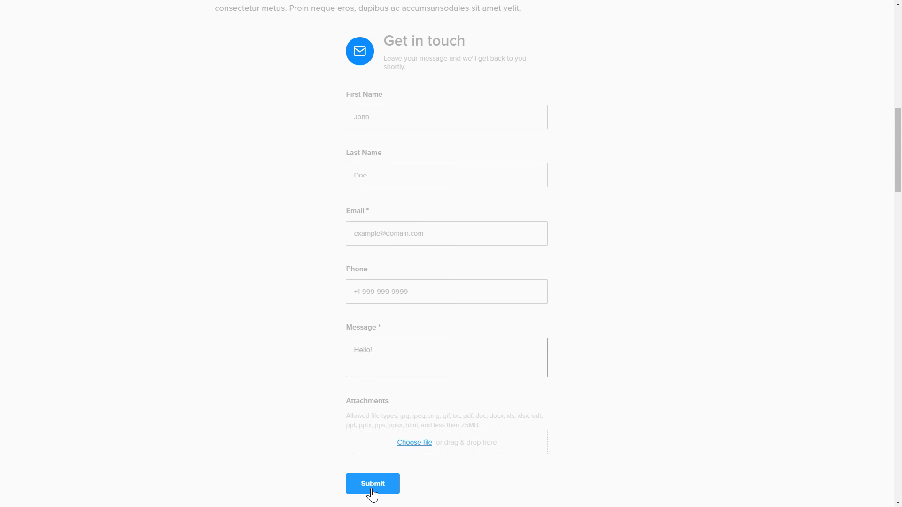
pyautogui.click(372, 484)
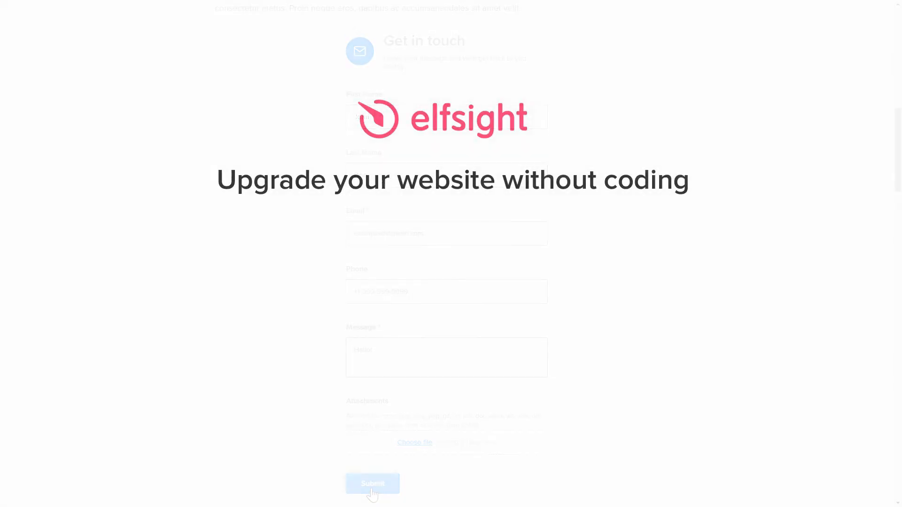